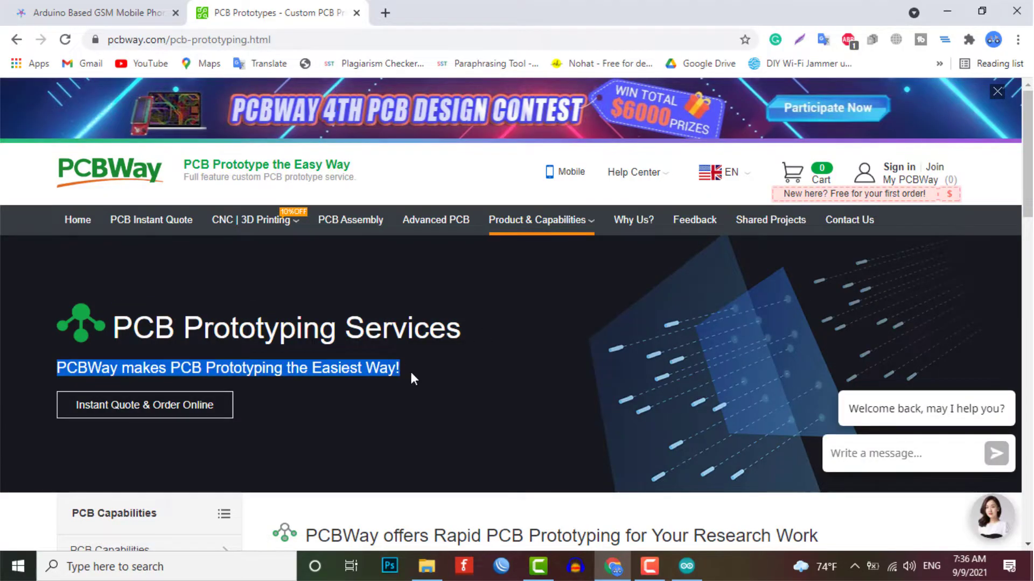
Step: Scroll the PCBWay page to the Rapid PCB Prototyping section with Multilayer, HDI and Aluminum boards
{"action": "scroll", "scroll_direction": "down", "scroll_amount": 3}
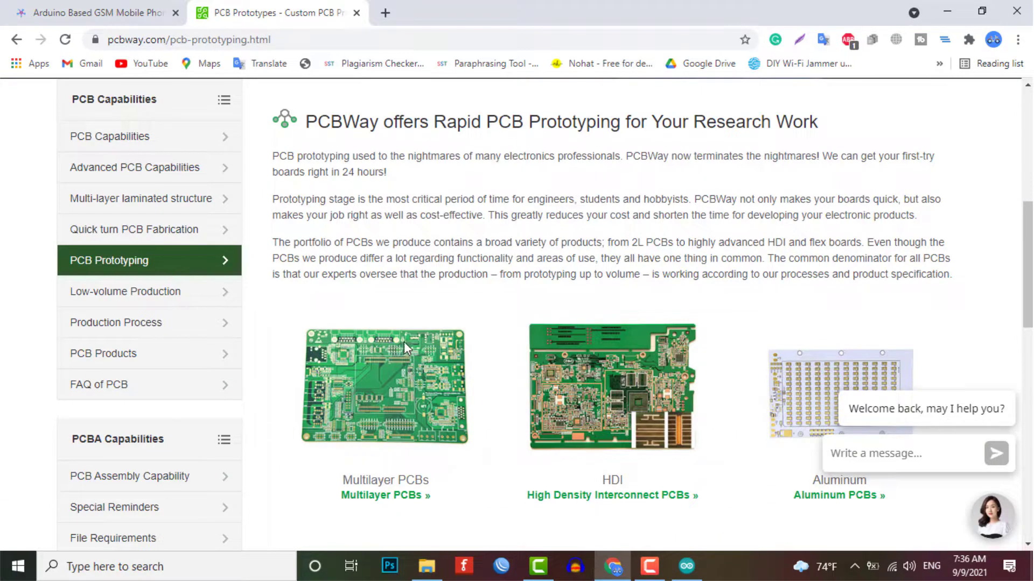
{"action": "double_click", "coordinate": [826, 156]}
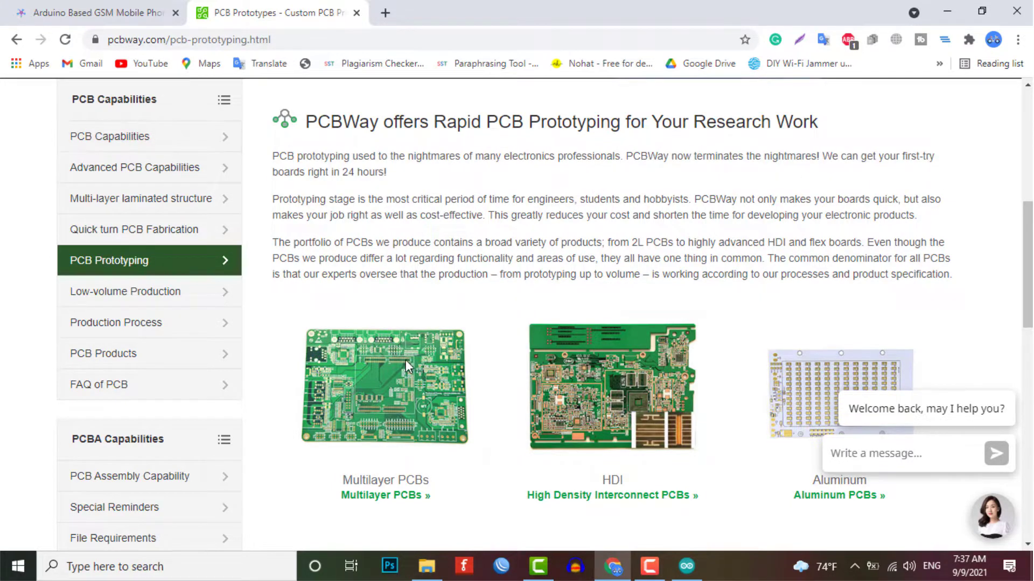
{"action": "mouse_move", "coordinate": [546, 282]}
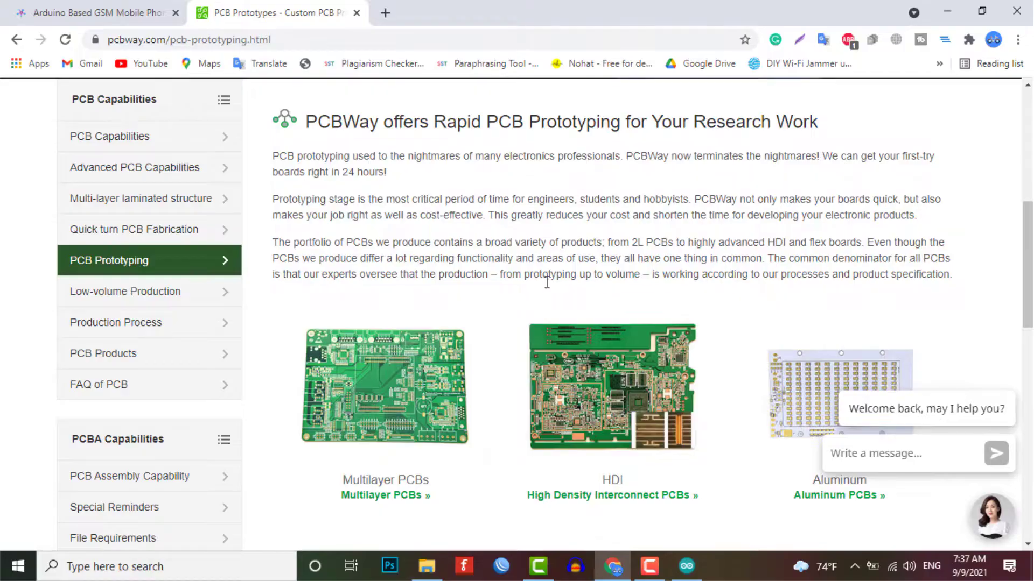
{"action": "scroll", "scroll_direction": "down", "scroll_amount": 3}
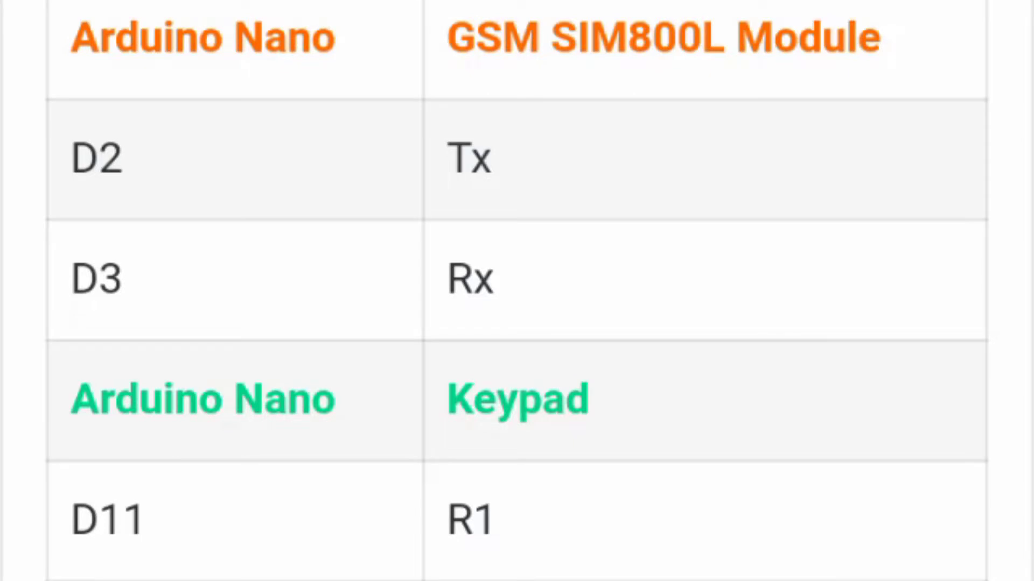
Step: Scroll the connection table through the keypad and mic rows to the speaker-to-SIM800L rows
{"action": "scroll", "scroll_direction": "down", "scroll_amount": 3}
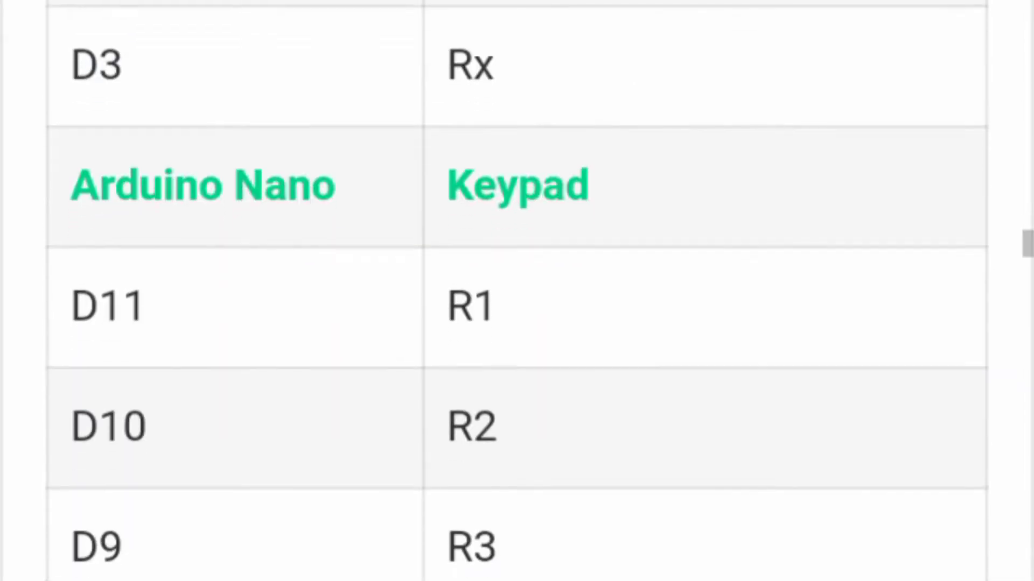
{"action": "scroll", "scroll_direction": "down", "scroll_amount": 3}
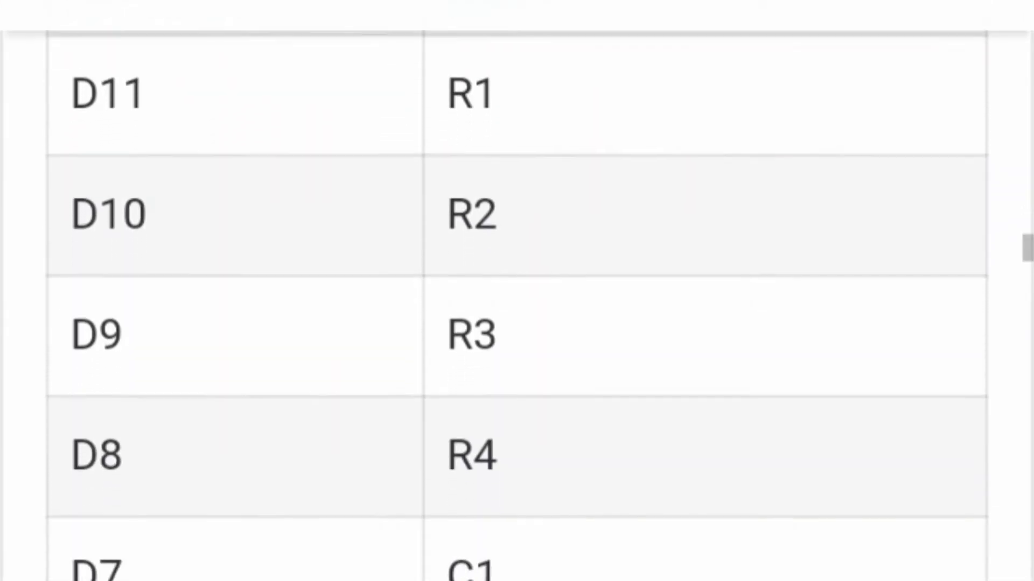
{"action": "scroll", "scroll_direction": "down", "scroll_amount": 3}
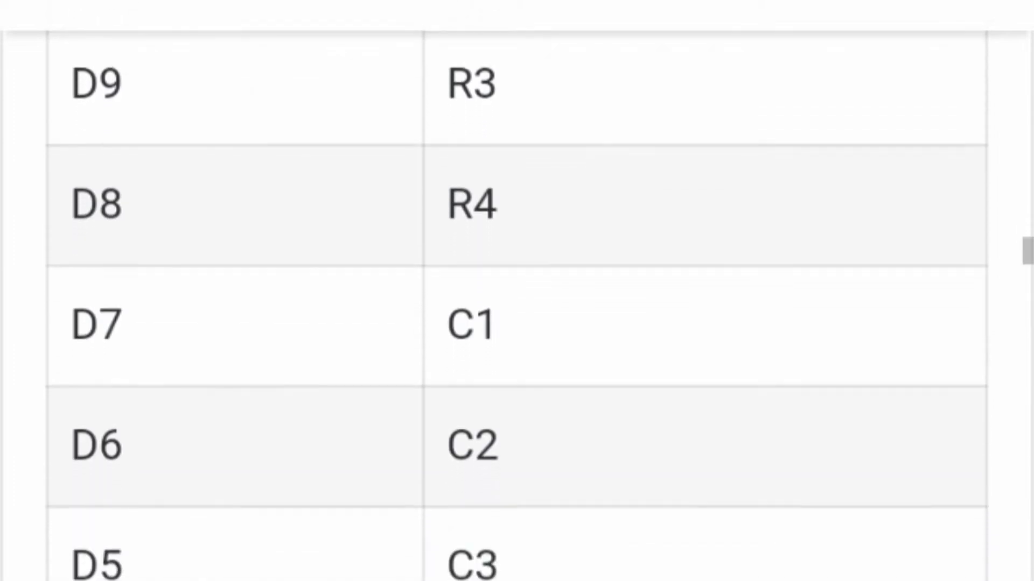
{"action": "scroll", "scroll_direction": "down", "scroll_amount": 3}
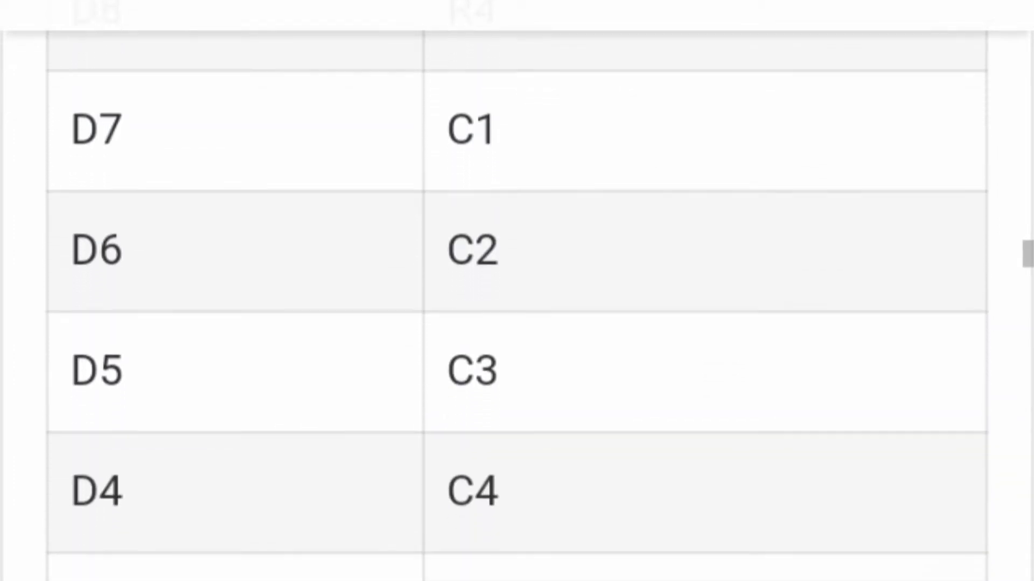
{"action": "scroll", "scroll_direction": "down", "scroll_amount": 3}
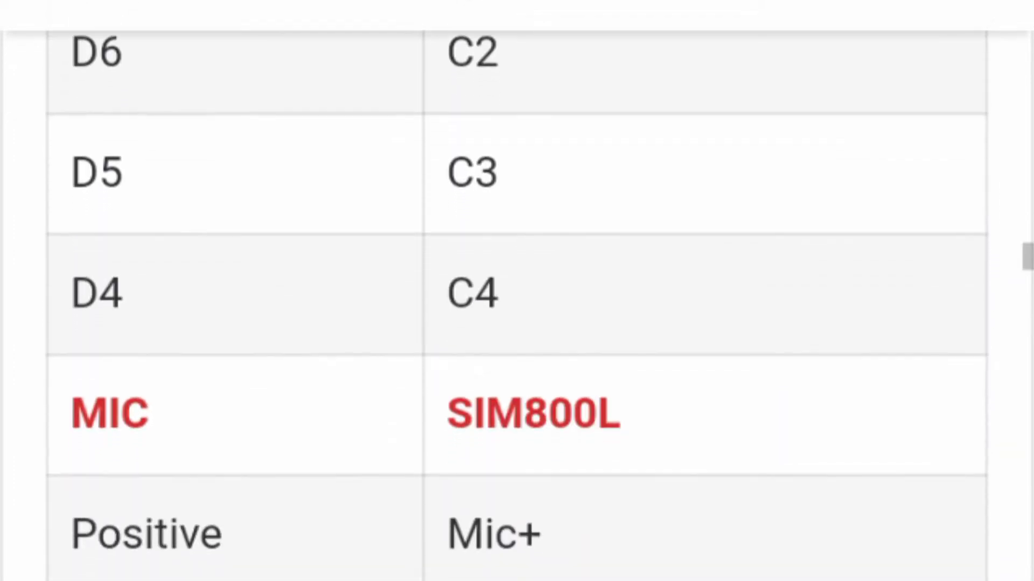
{"action": "scroll", "scroll_direction": "down", "scroll_amount": 3}
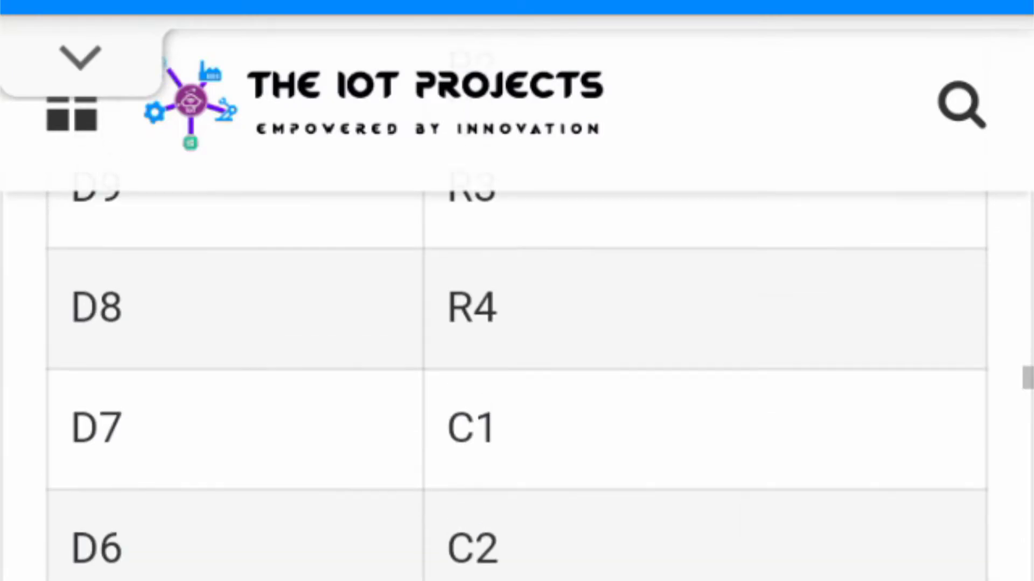
{"action": "scroll", "scroll_direction": "down", "scroll_amount": 3}
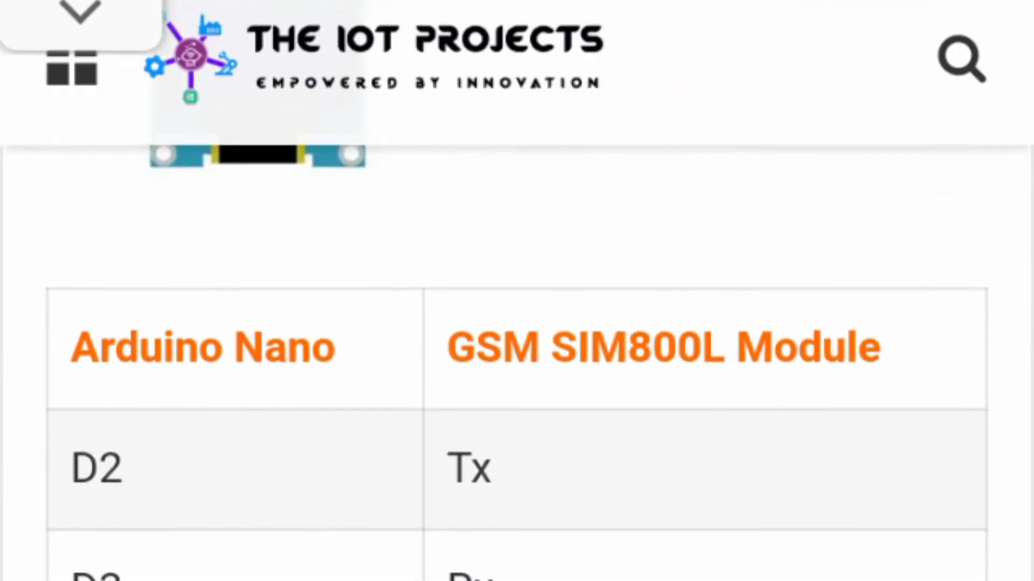
{"action": "scroll", "scroll_direction": "down", "scroll_amount": 3}
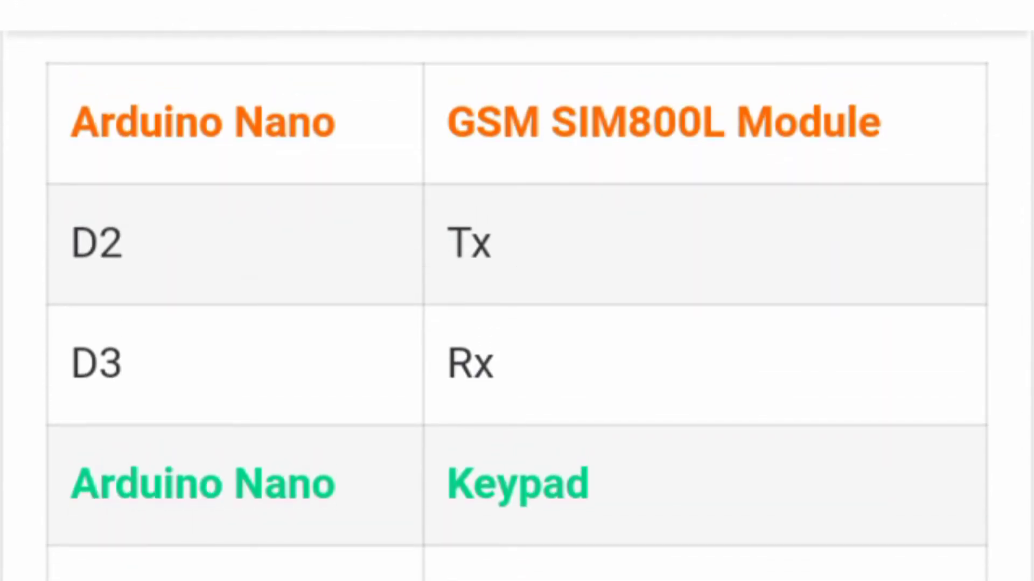
{"action": "scroll", "scroll_direction": "down", "scroll_amount": 3}
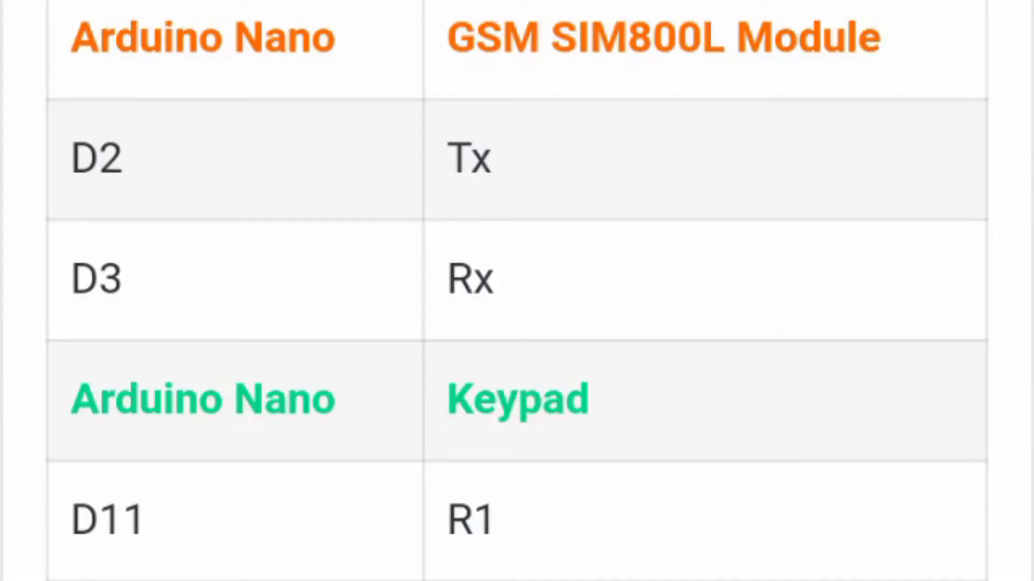
Step: Continue past the speaker connections and bring up the Arduino IDE with the phone sketch
{"action": "scroll", "scroll_direction": "down", "scroll_amount": 3}
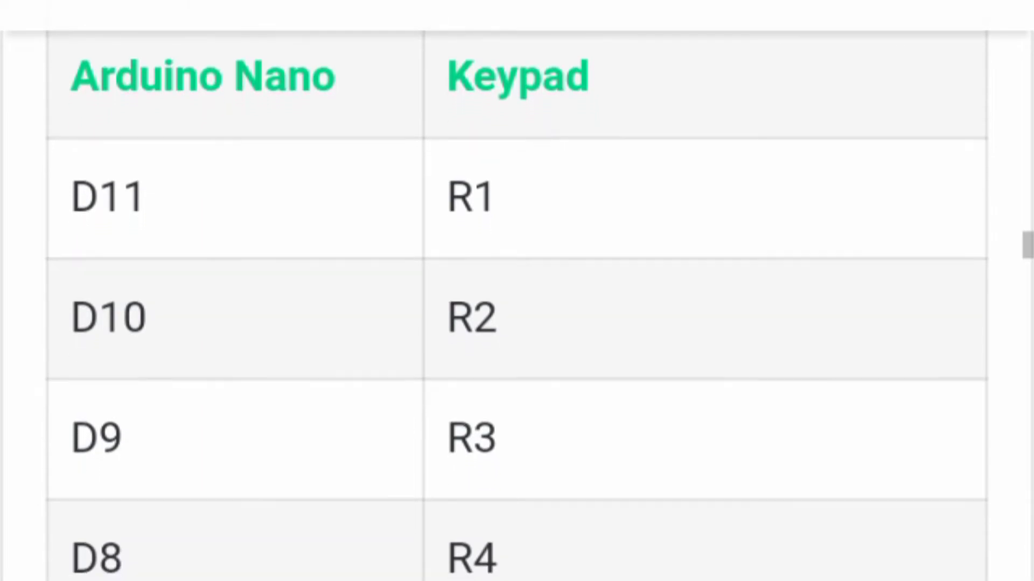
{"action": "scroll", "scroll_direction": "down", "scroll_amount": 3}
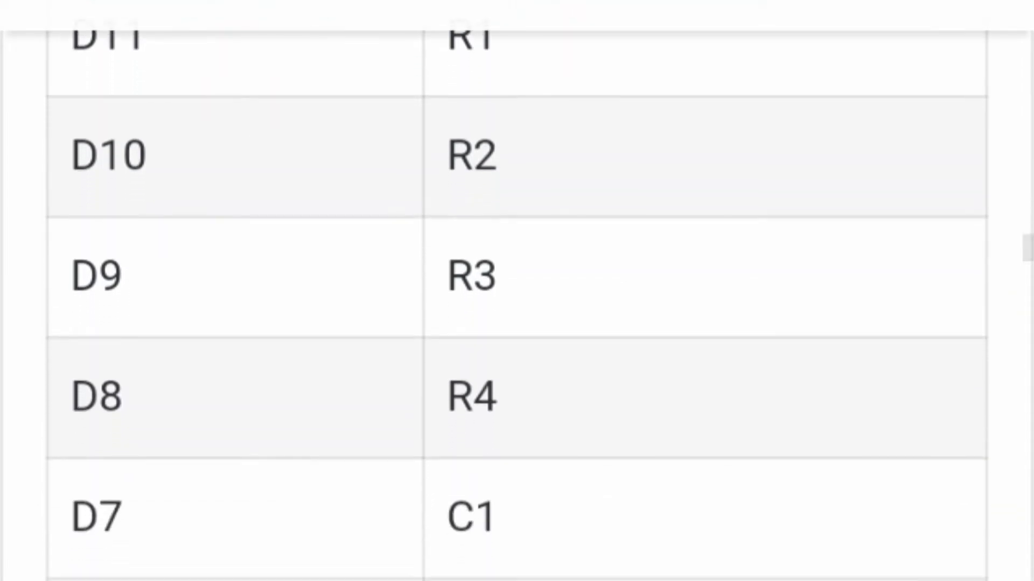
{"action": "scroll", "scroll_direction": "down", "scroll_amount": 3}
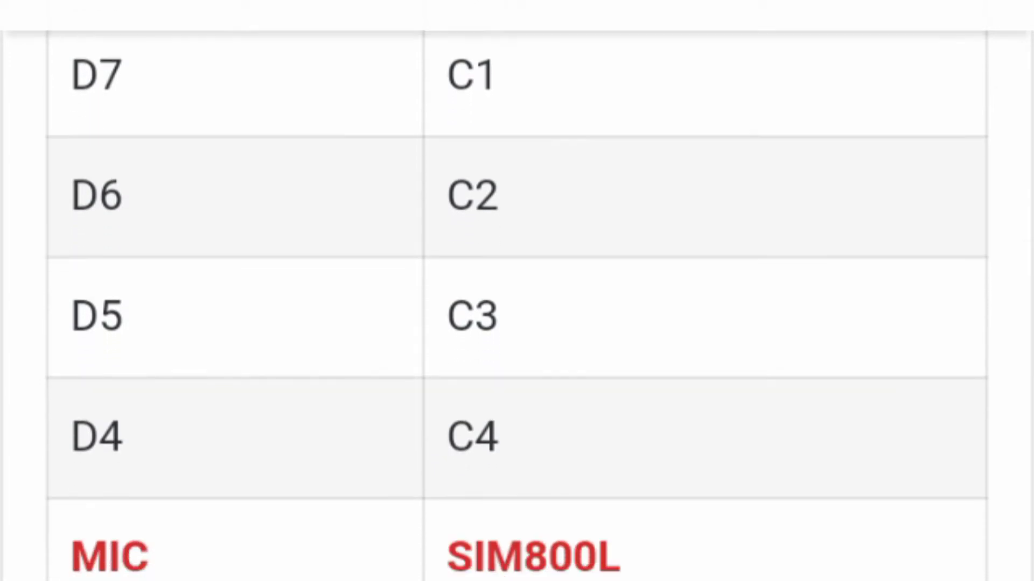
{"action": "scroll", "scroll_direction": "down", "scroll_amount": 3}
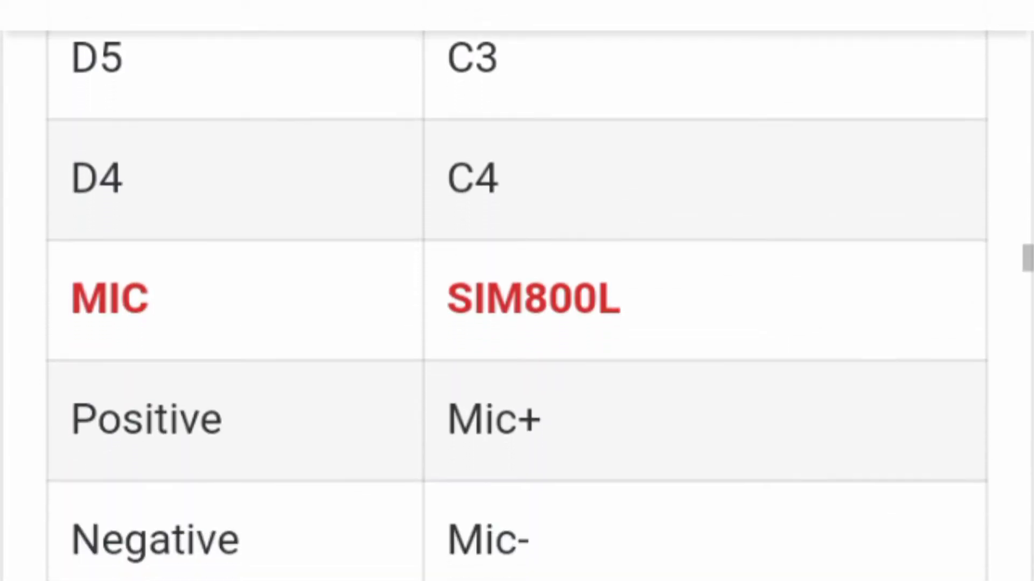
{"action": "scroll", "scroll_direction": "down", "scroll_amount": 3}
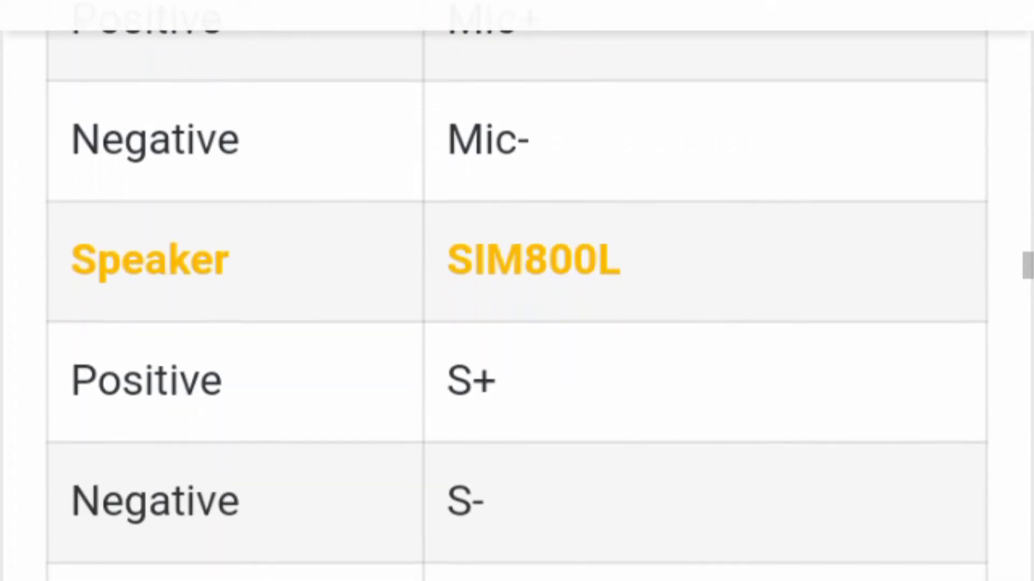
{"action": "left_click", "coordinate": [688, 567]}
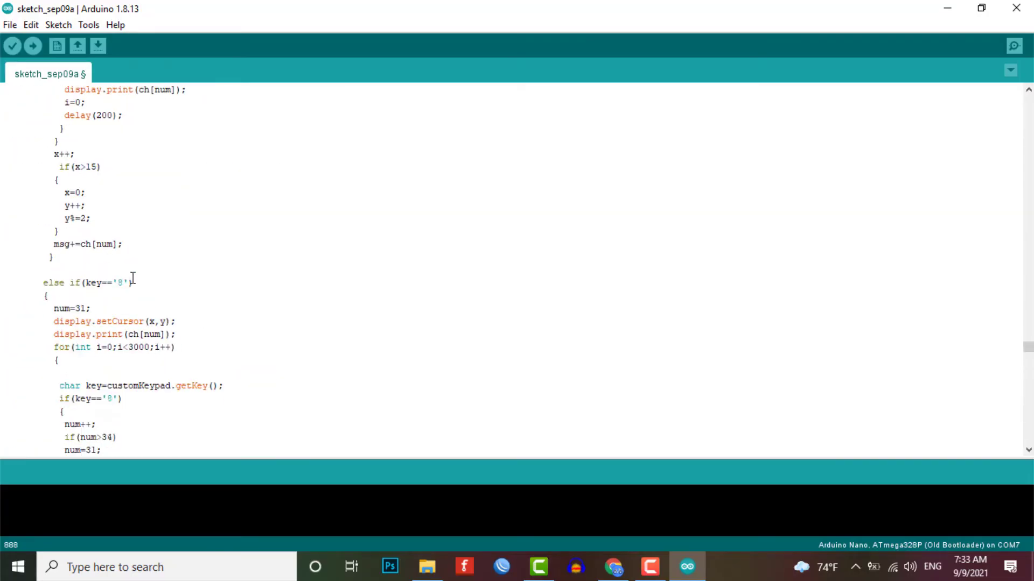
Step: Scroll the GSM phone sketch from the includes down through its main functions
{"action": "scroll", "scroll_direction": "down", "scroll_amount": 3}
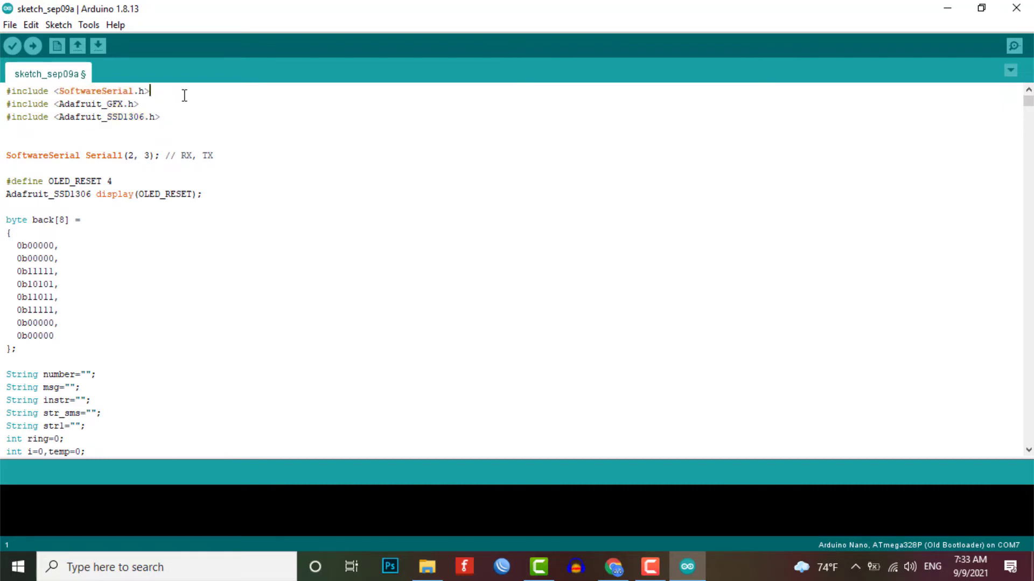
{"action": "scroll", "scroll_direction": "down", "scroll_amount": 3}
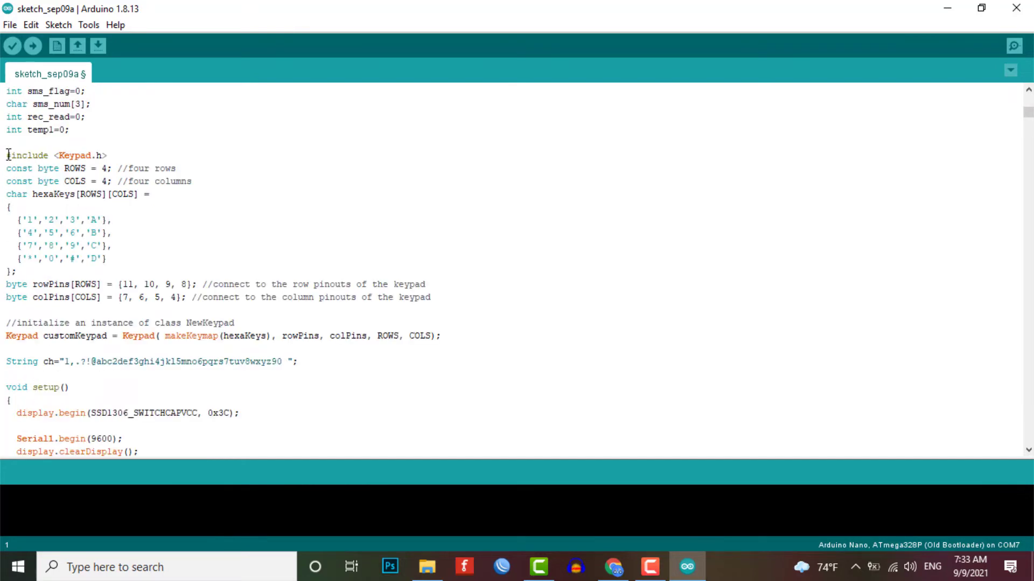
{"action": "left_click_drag", "start_coordinate": [6, 155], "coordinate": [107, 258]}
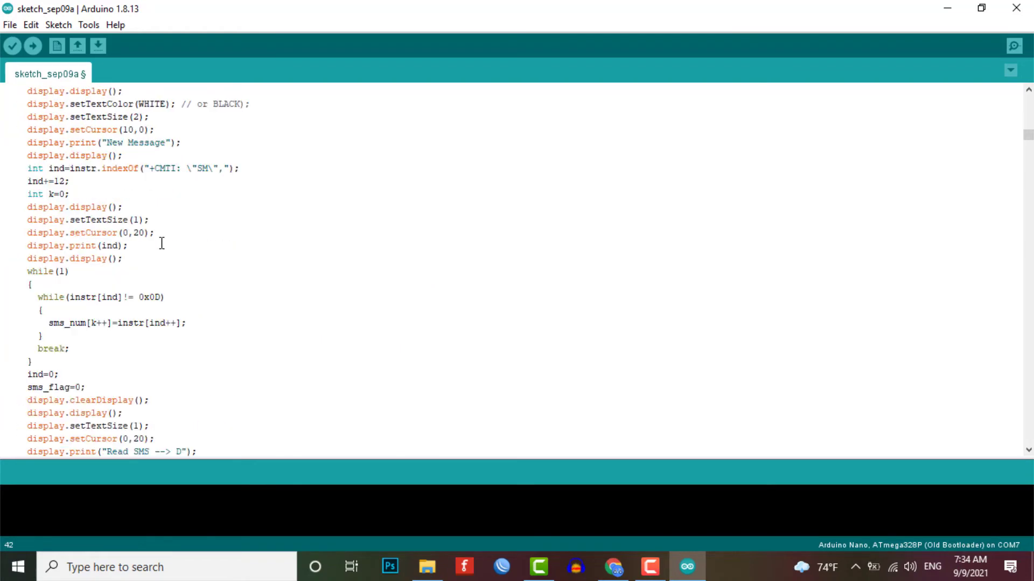
{"action": "mouse_move", "coordinate": [110, 378]}
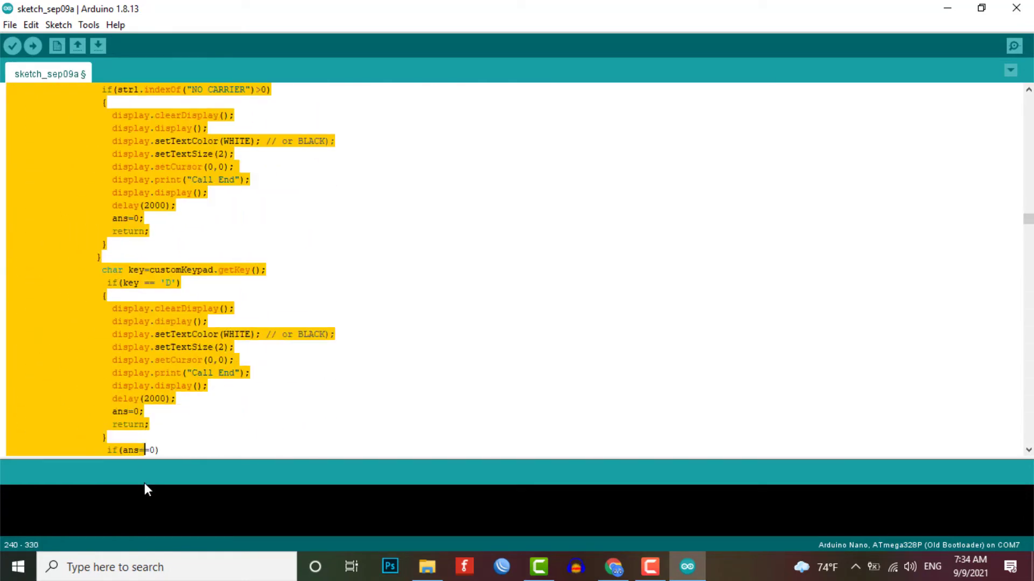
{"action": "scroll", "scroll_direction": "down", "scroll_amount": 3}
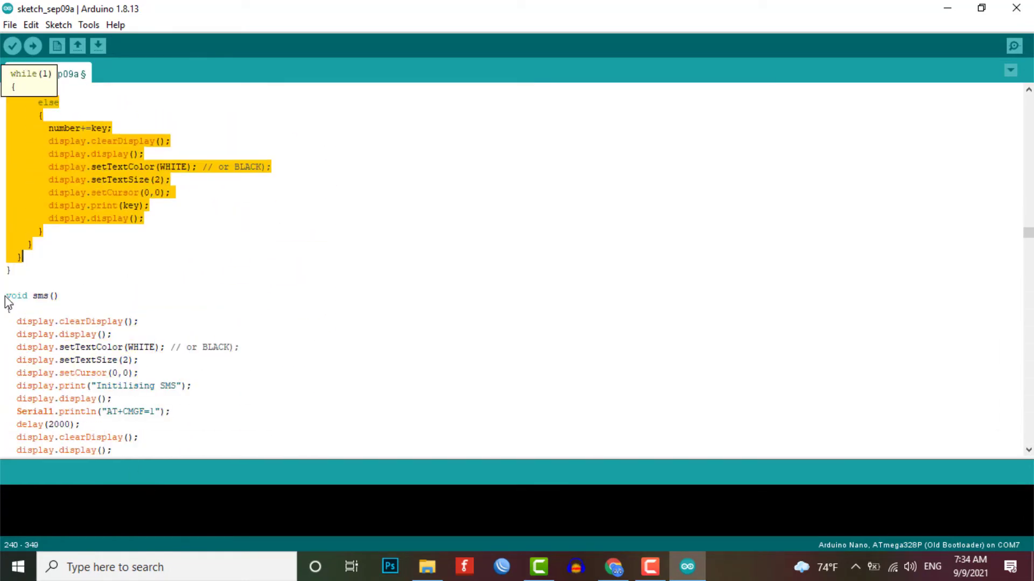
{"action": "scroll", "scroll_direction": "down", "scroll_amount": 3}
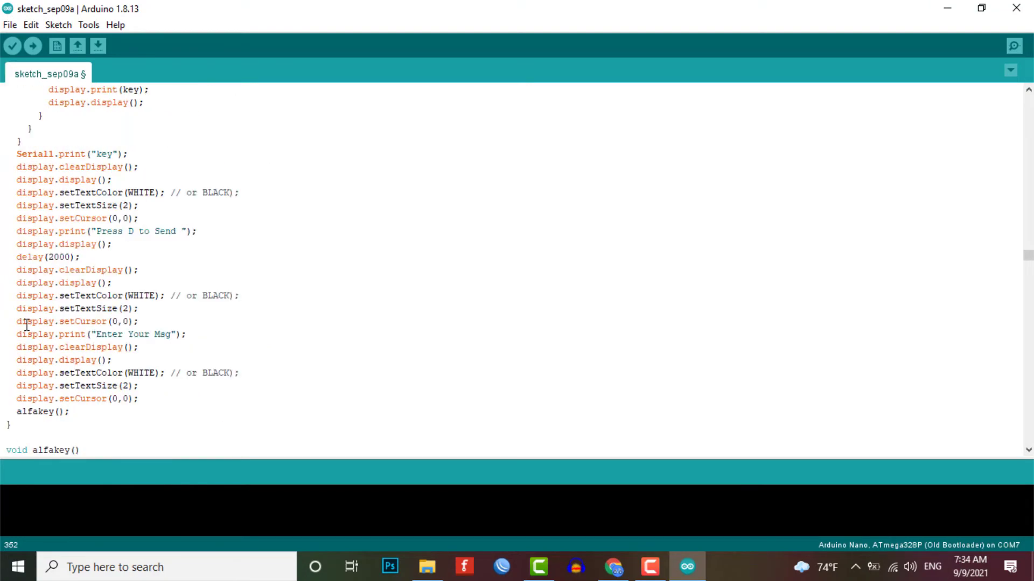
Step: Reach the serialEvent handler, return to the webpage and copy the whole program code
{"action": "double_click", "coordinate": [55, 450]}
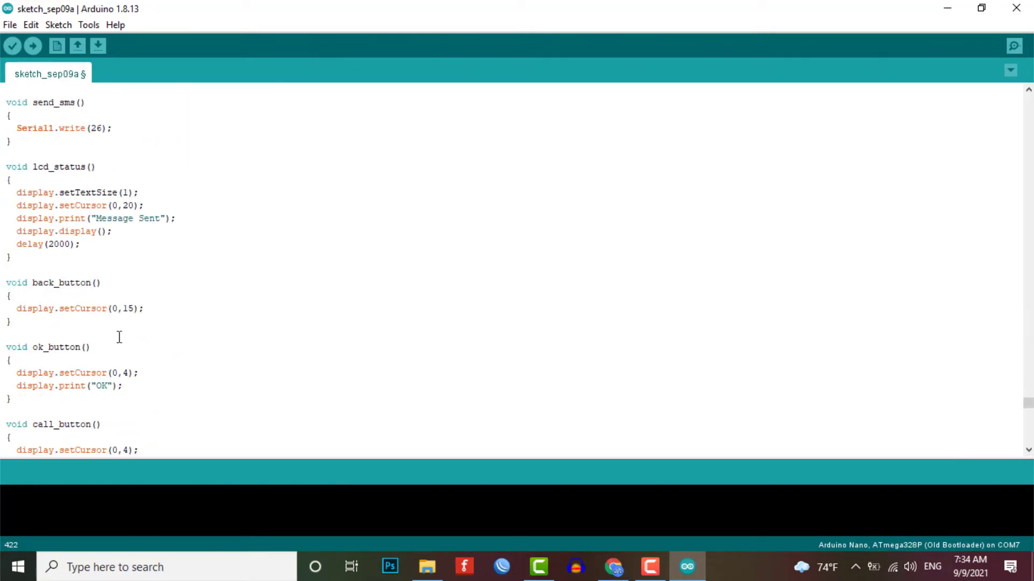
{"action": "scroll", "scroll_direction": "down", "scroll_amount": 3}
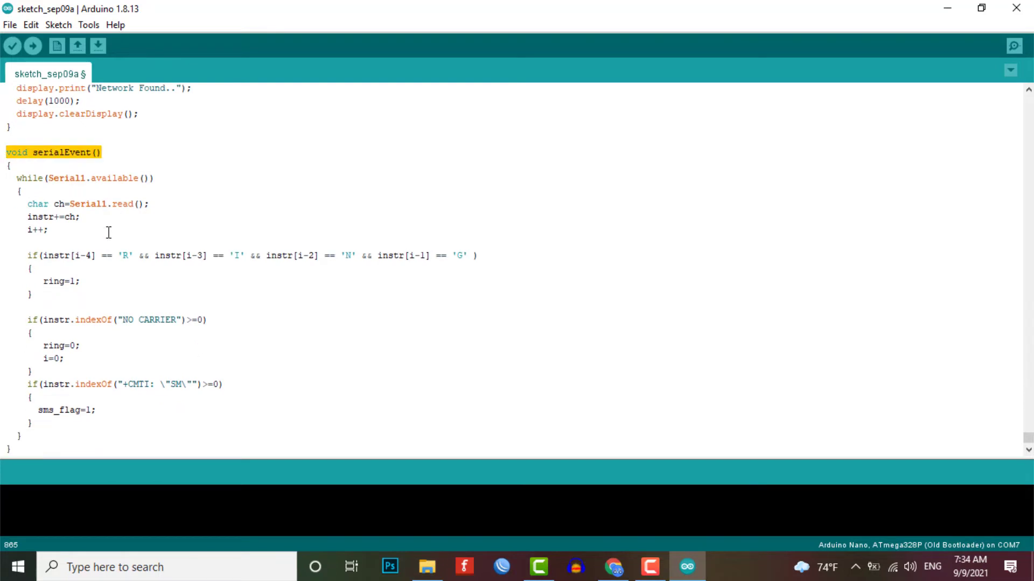
{"action": "left_click", "coordinate": [614, 567]}
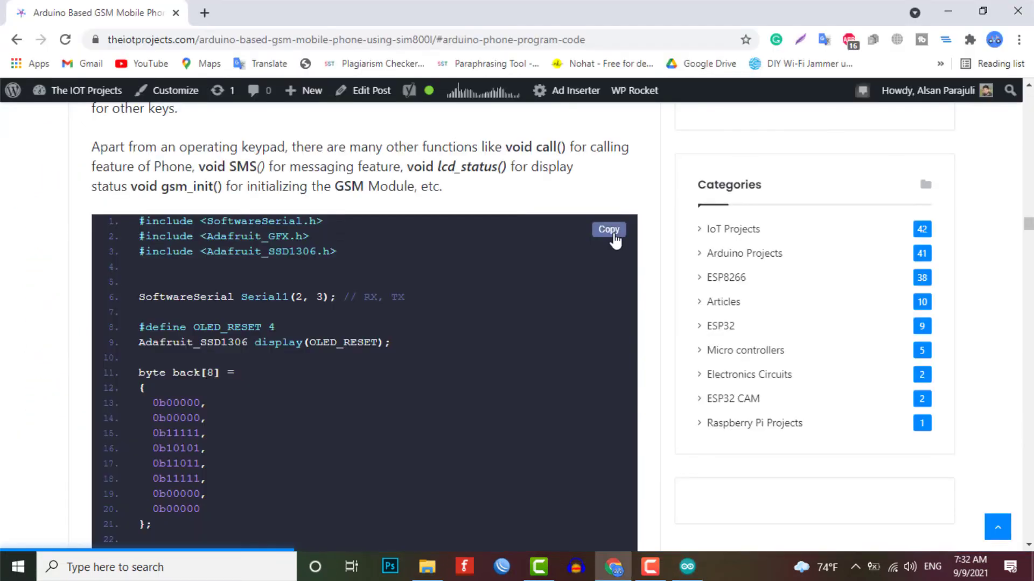
{"action": "mouse_move", "coordinate": [642, 571]}
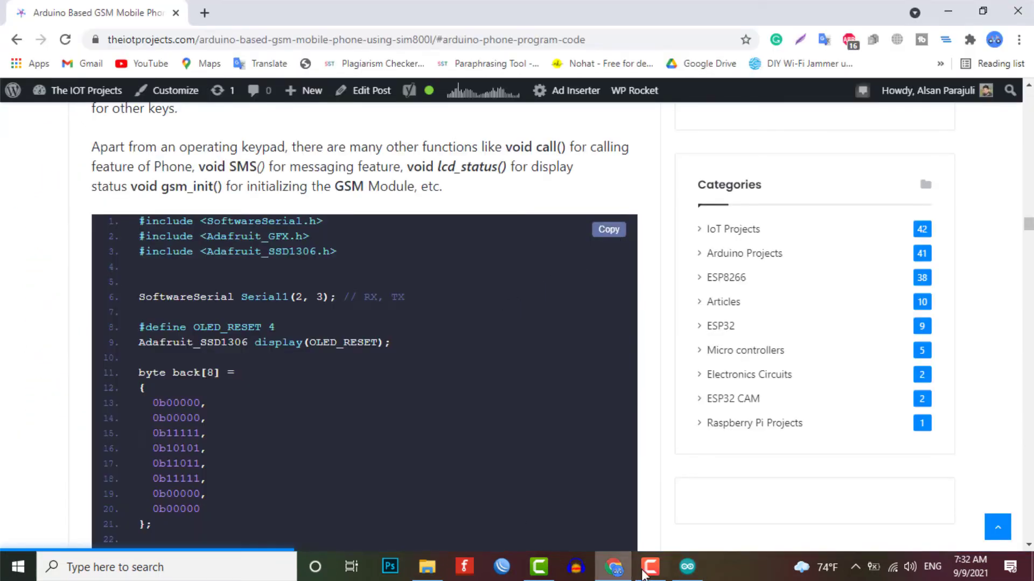
Step: With Arduino Nano as the board, compile and upload the Arduino_phone sketch and start the COM7 serial monitor
{"action": "left_click", "coordinate": [687, 568]}
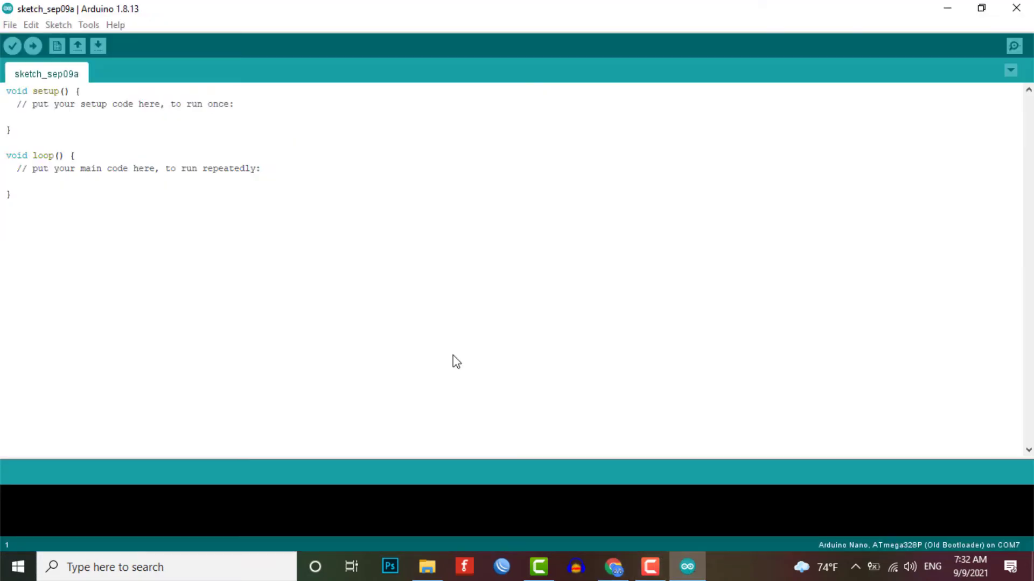
{"action": "left_click", "coordinate": [89, 24]}
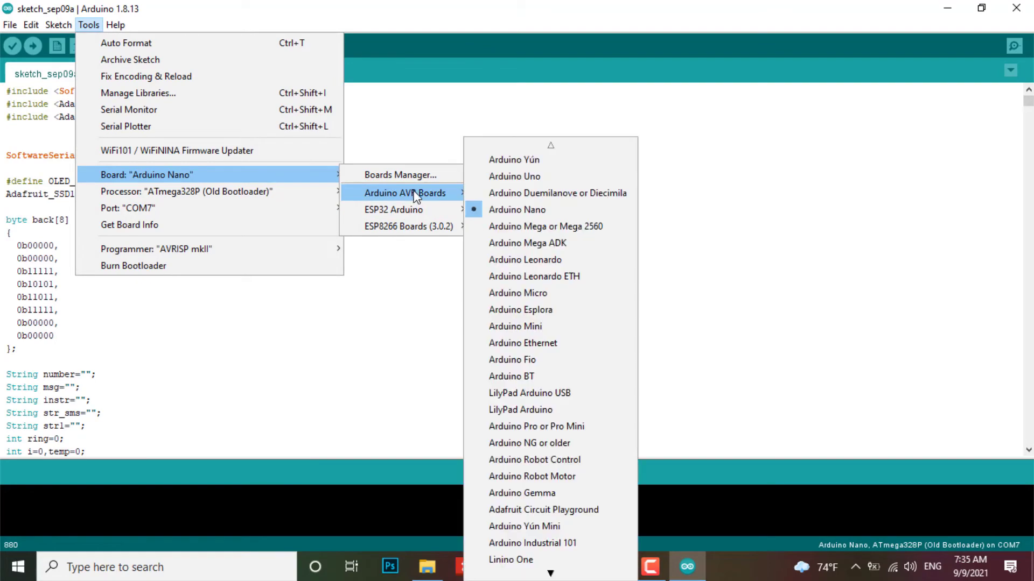
{"action": "mouse_move", "coordinate": [198, 192]}
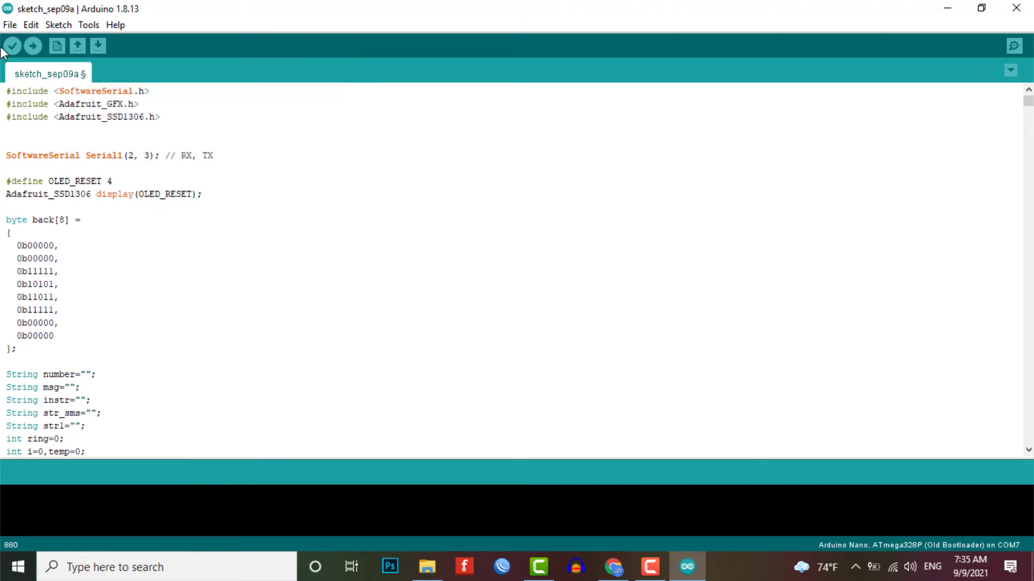
{"action": "left_click", "coordinate": [12, 45]}
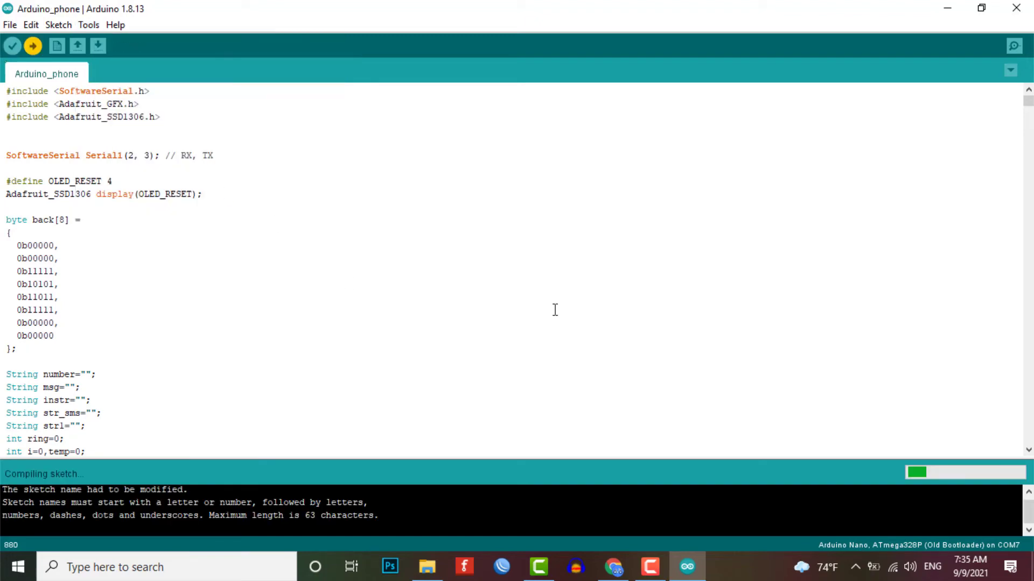
{"action": "left_click", "coordinate": [1014, 47]}
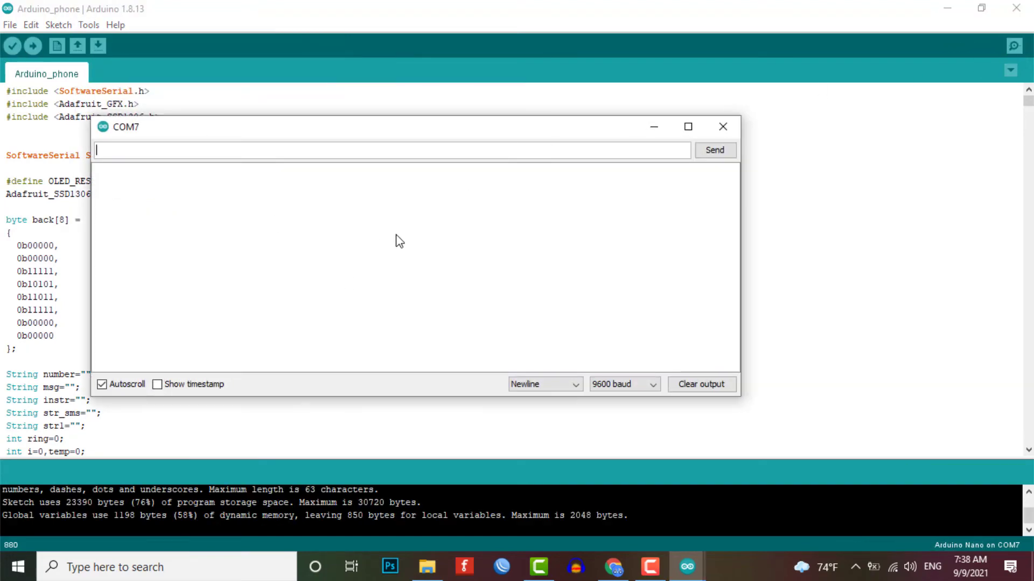